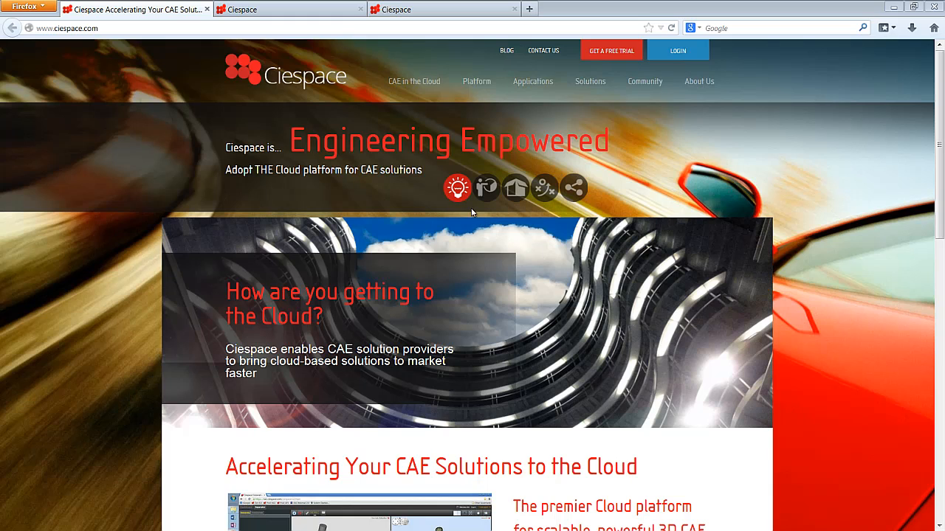
- Cycle the homepage feature highlights, then move to the Ciespace dashboard tab
{"action": "left_click", "coordinate": [544, 187]}
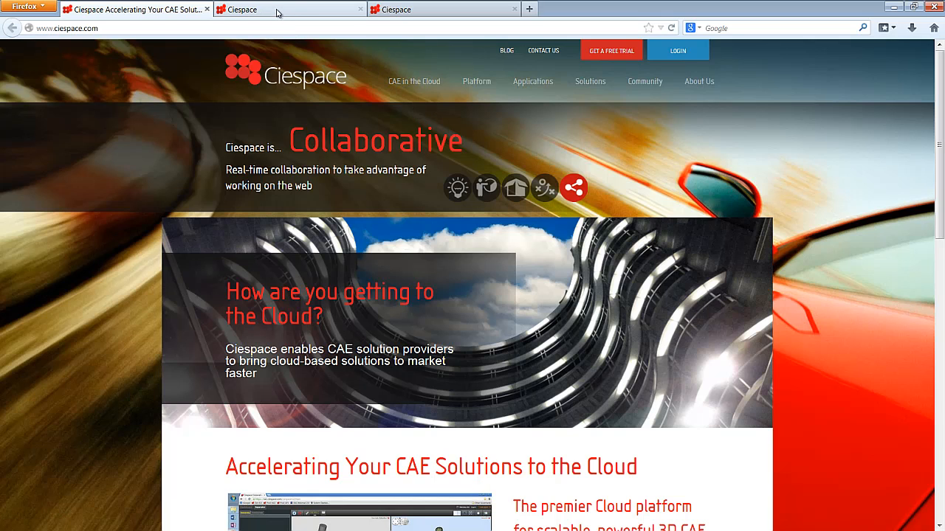
{"action": "left_click", "coordinate": [288, 9]}
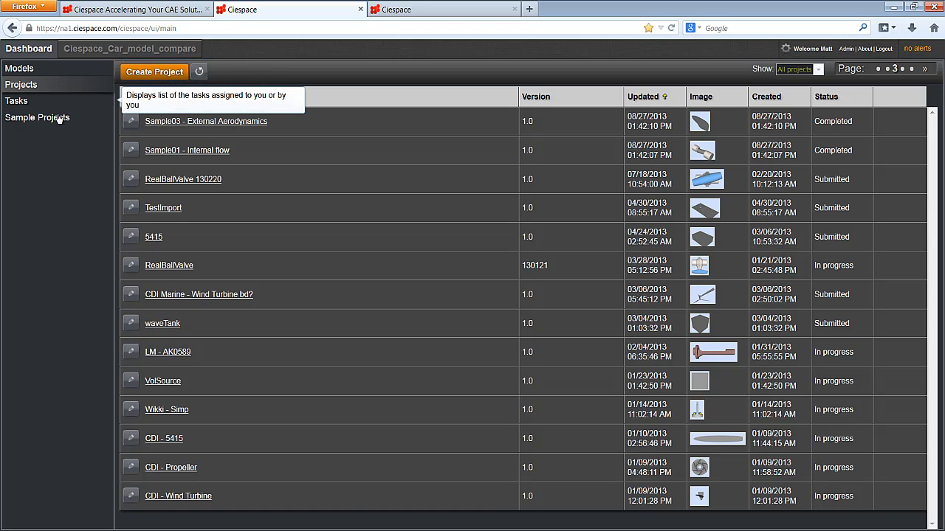
{"action": "left_click", "coordinate": [17, 100]}
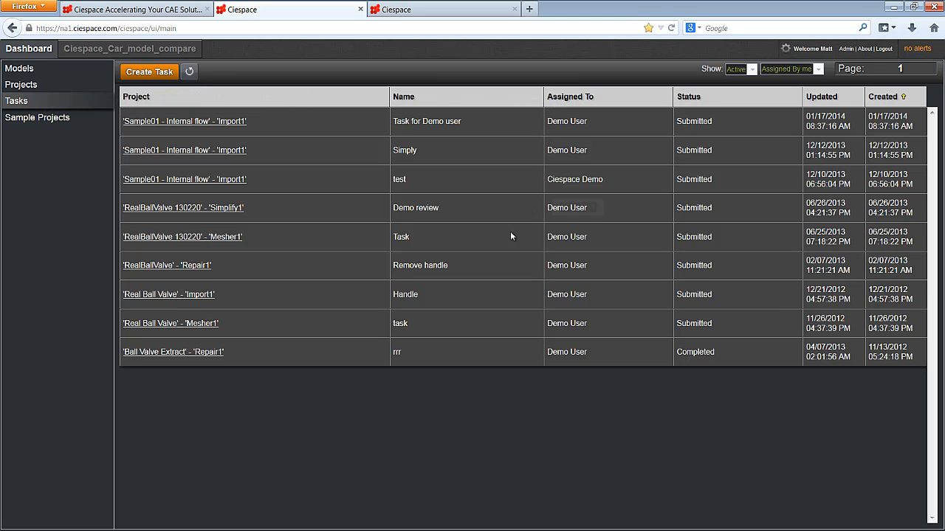
{"action": "left_click", "coordinate": [36, 118]}
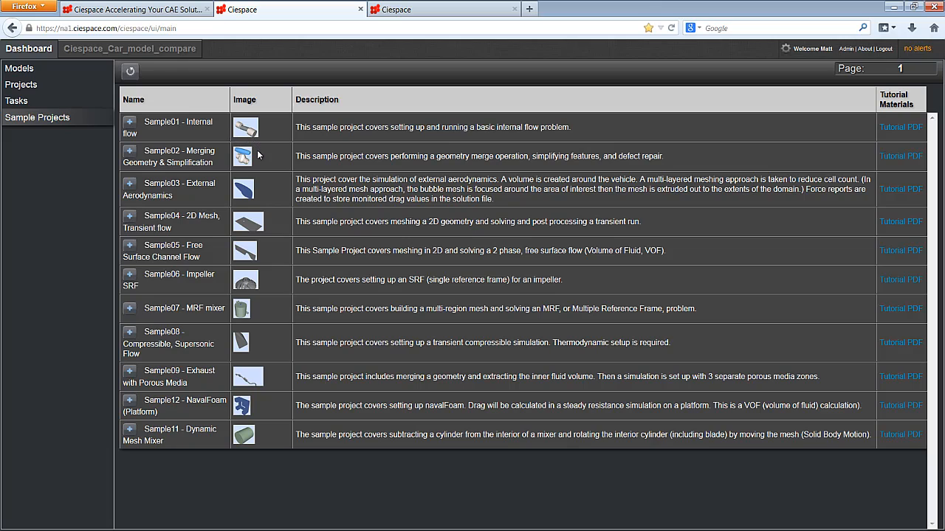
{"action": "mouse_move", "coordinate": [284, 251]}
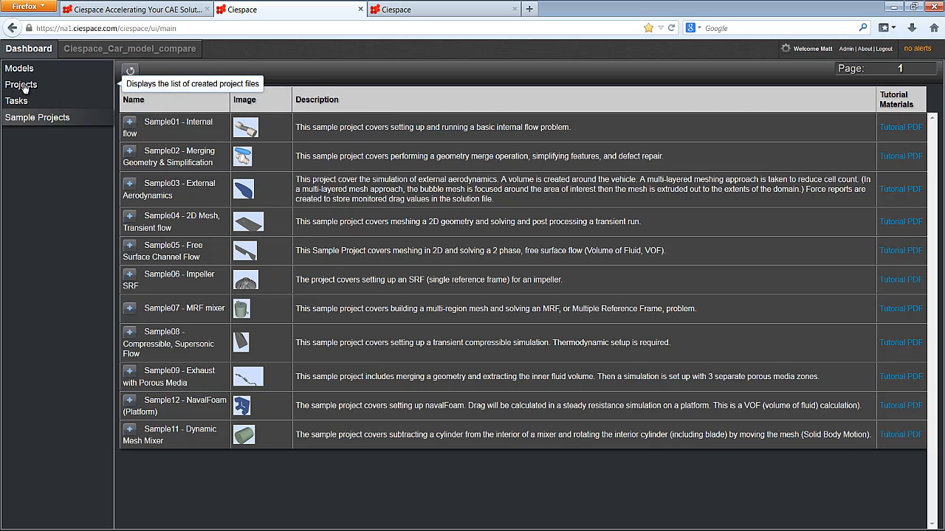
{"action": "left_click", "coordinate": [21, 84]}
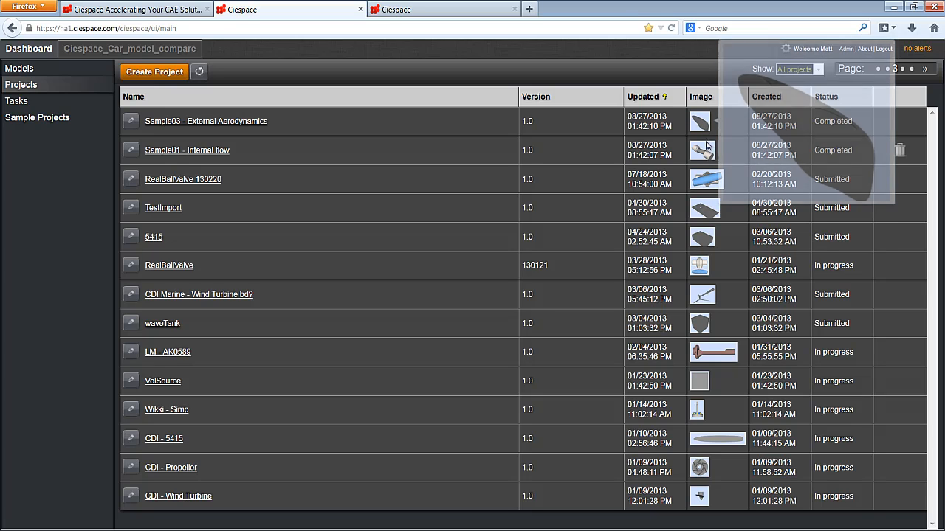
{"action": "mouse_move", "coordinate": [705, 179]}
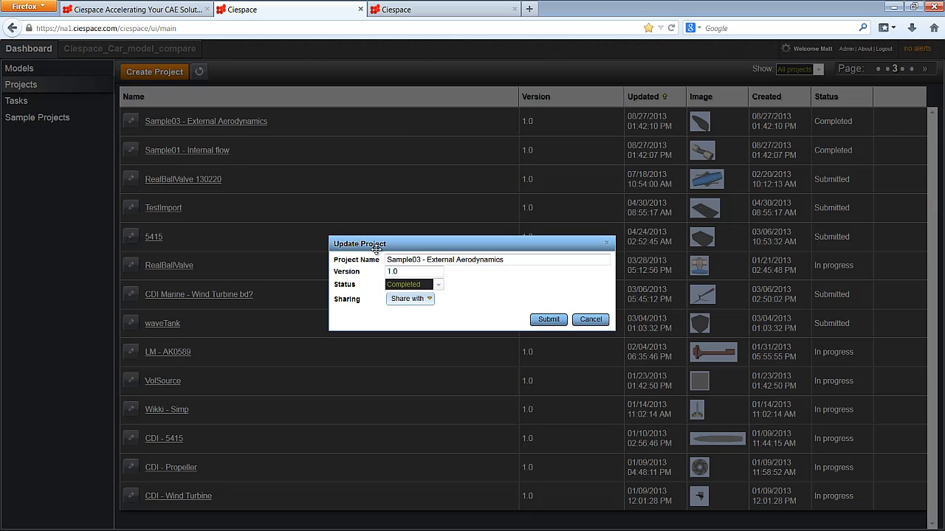
{"action": "left_click", "coordinate": [411, 298]}
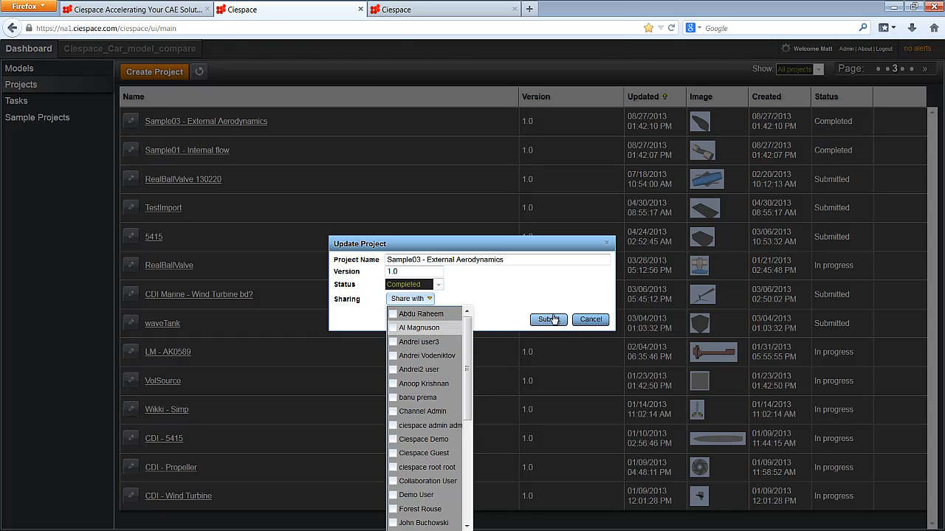
{"action": "left_click", "coordinate": [548, 319]}
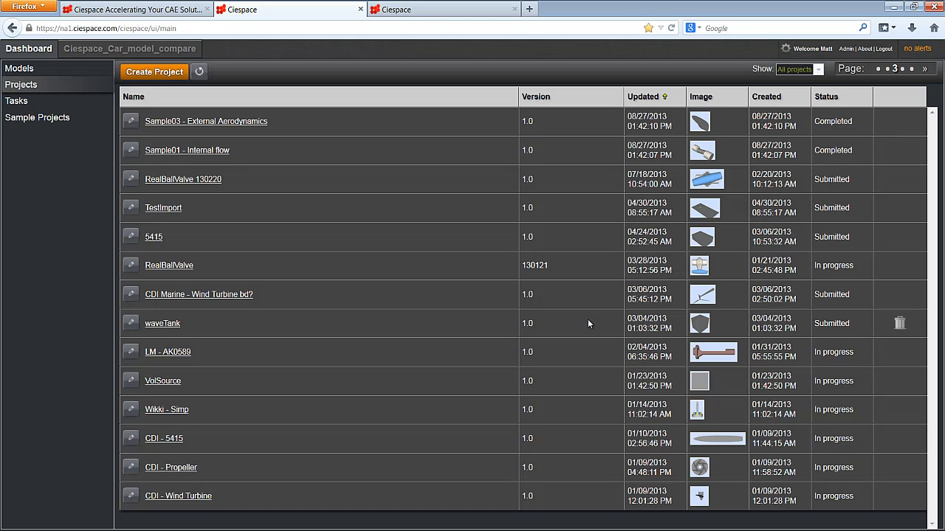
{"action": "mouse_move", "coordinate": [499, 273]}
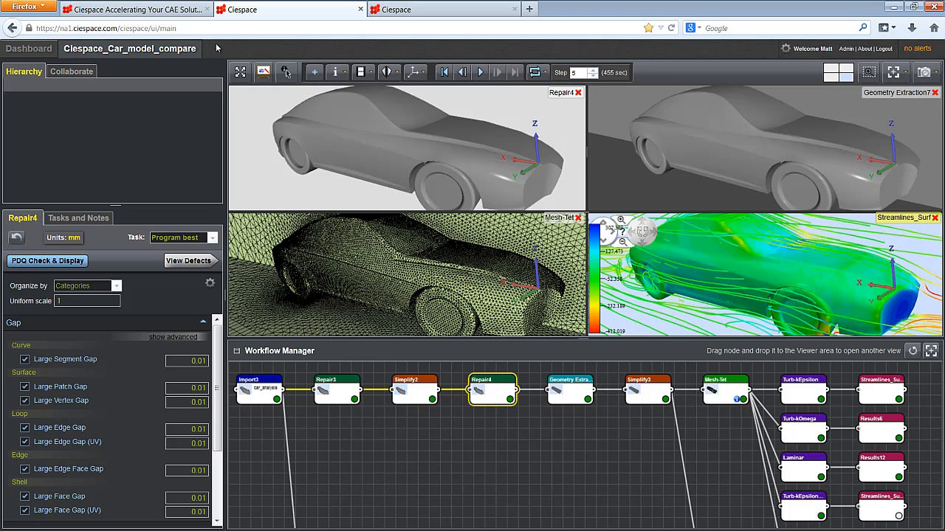
{"action": "mouse_move", "coordinate": [432, 47]}
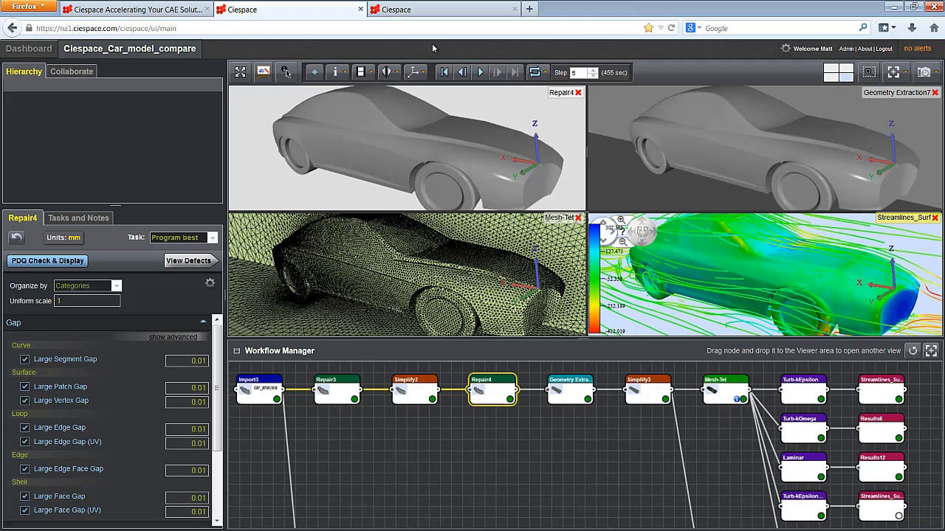
{"action": "mouse_move", "coordinate": [446, 118]}
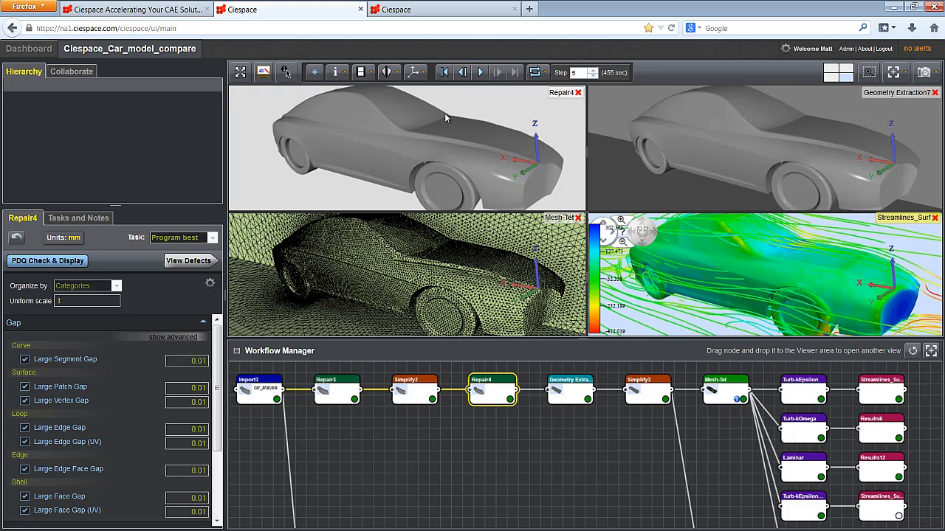
{"action": "mouse_move", "coordinate": [414, 448]}
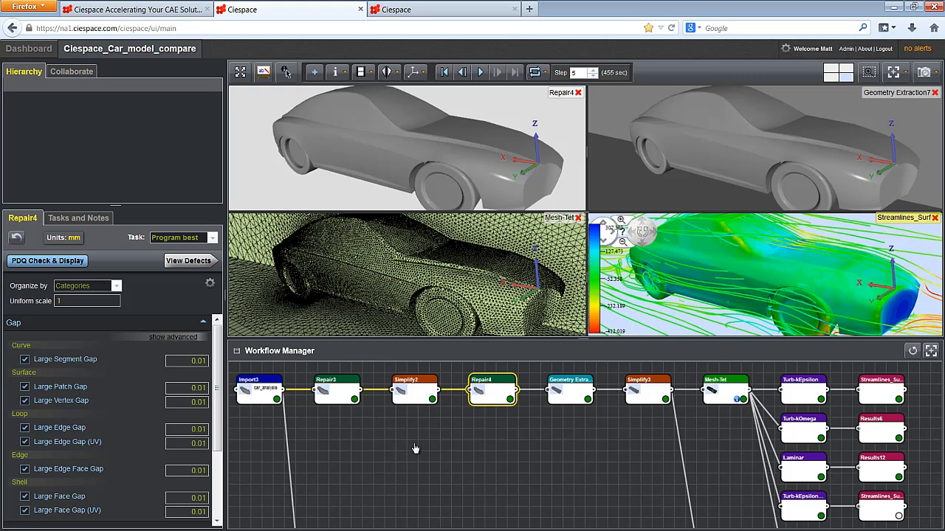
{"action": "mouse_move", "coordinate": [410, 444]}
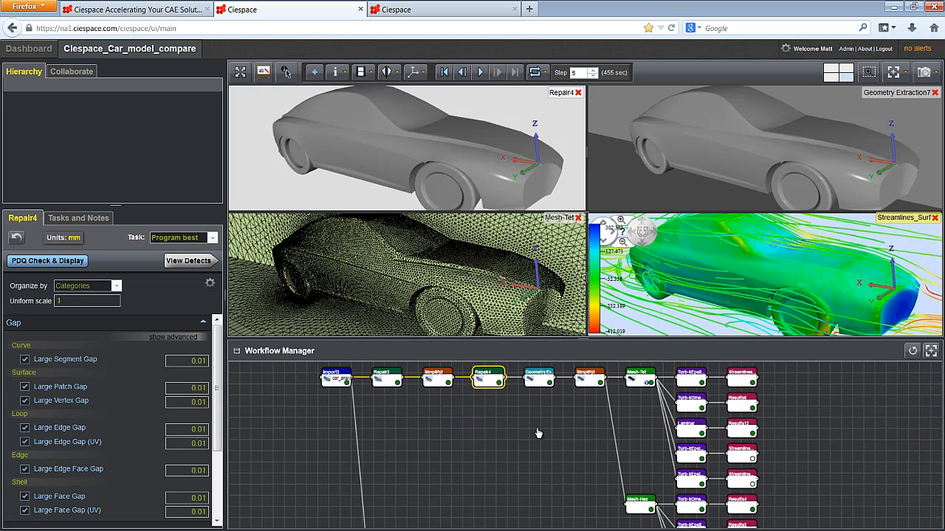
{"action": "mouse_move", "coordinate": [587, 381]}
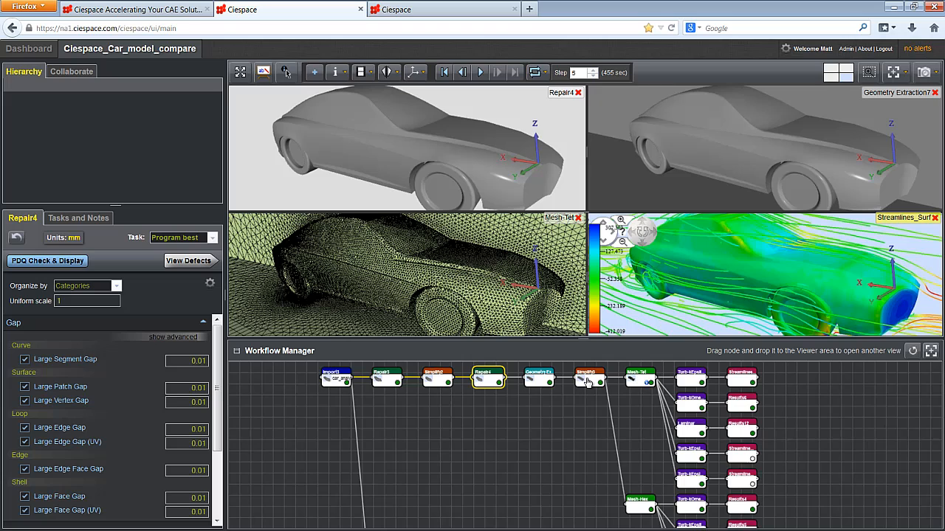
{"action": "mouse_move", "coordinate": [65, 359]}
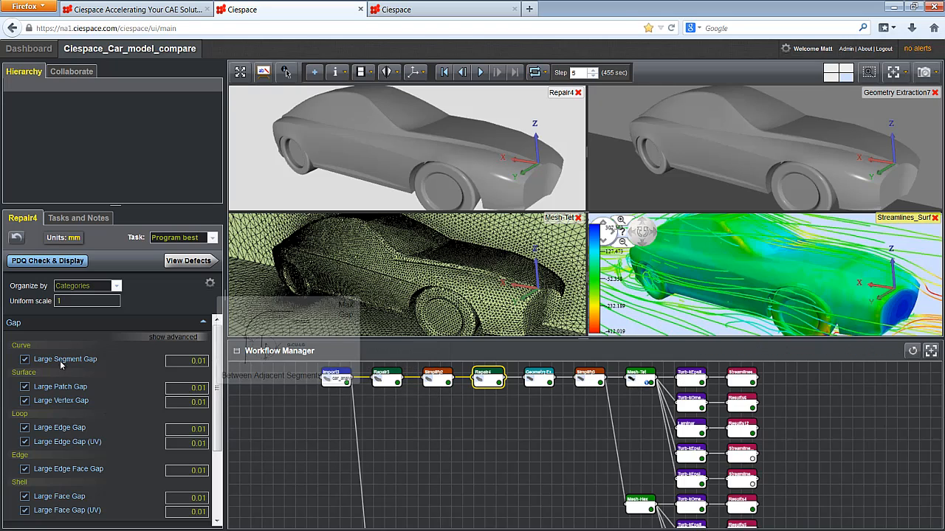
{"action": "mouse_move", "coordinate": [60, 400]}
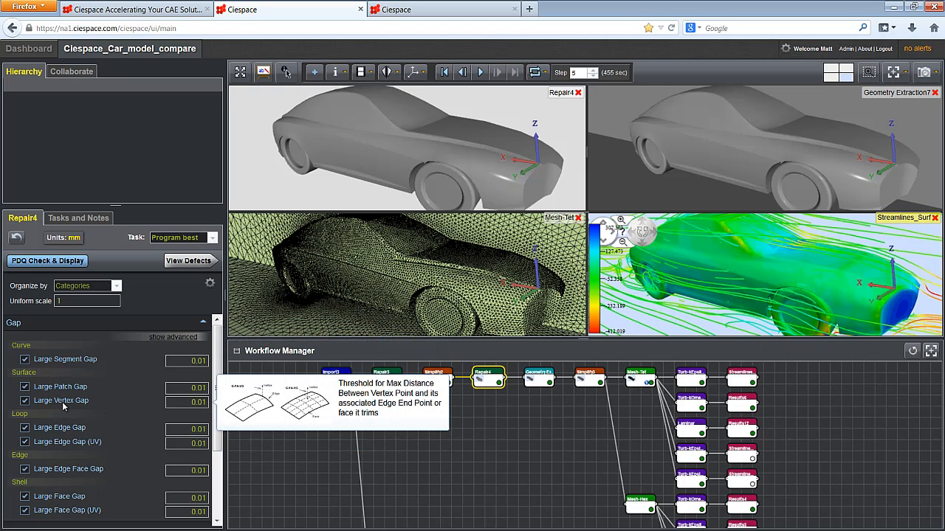
{"action": "mouse_move", "coordinate": [634, 384]}
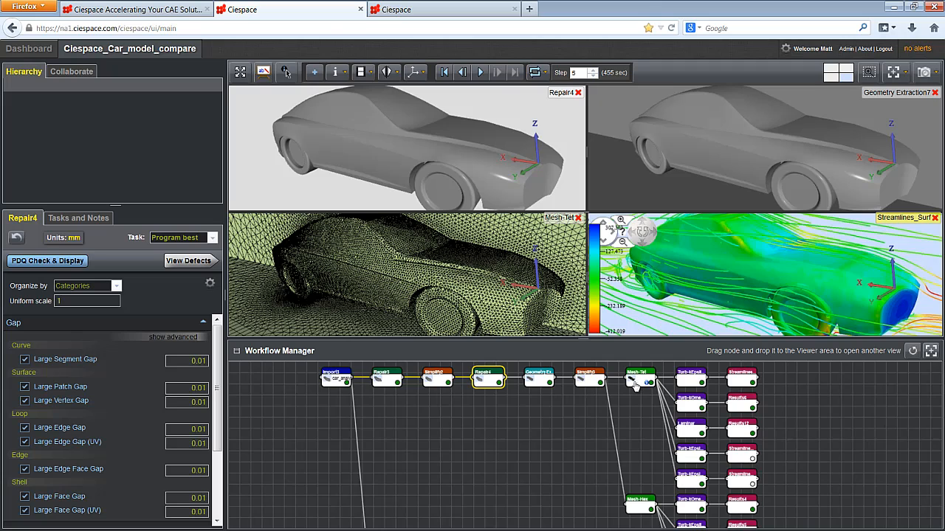
- View the tetrahedral meshing and k-epsilon solver nodes' settings in the workflow
{"action": "left_click", "coordinate": [637, 378]}
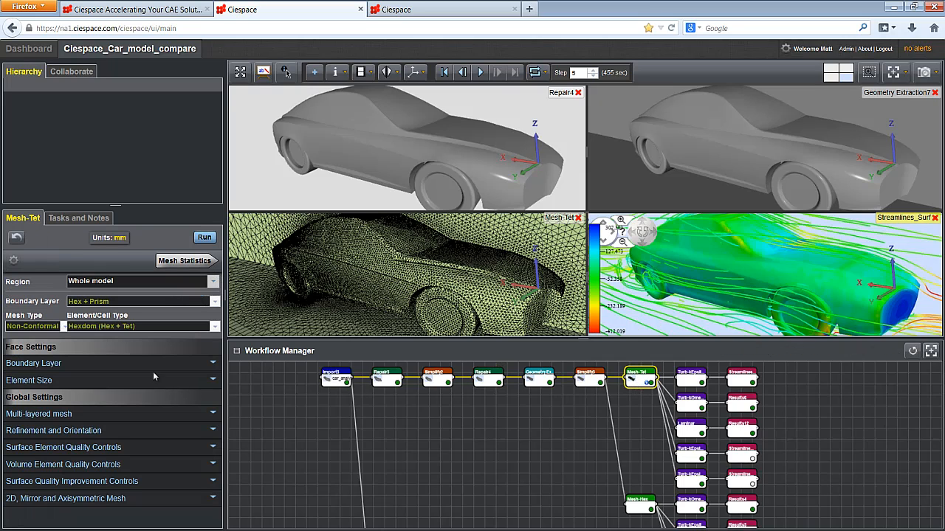
{"action": "mouse_move", "coordinate": [691, 380]}
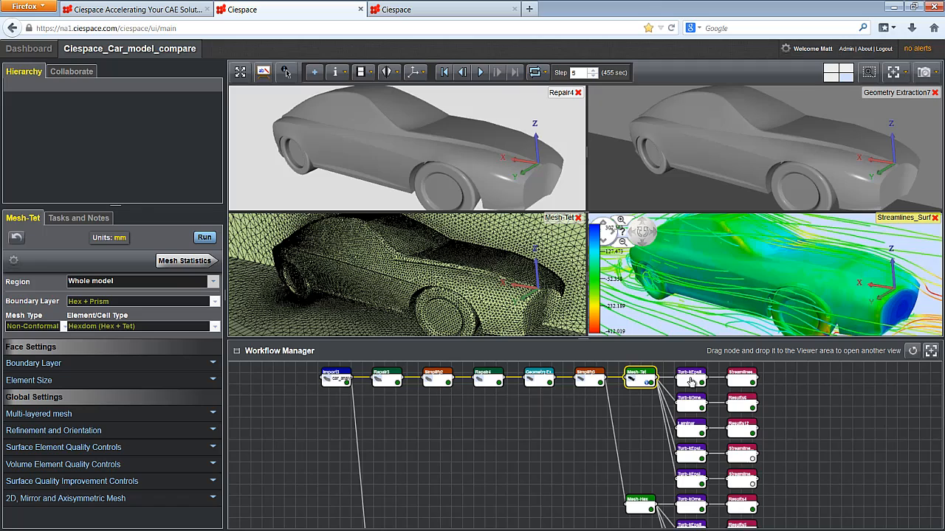
{"action": "left_click", "coordinate": [691, 378]}
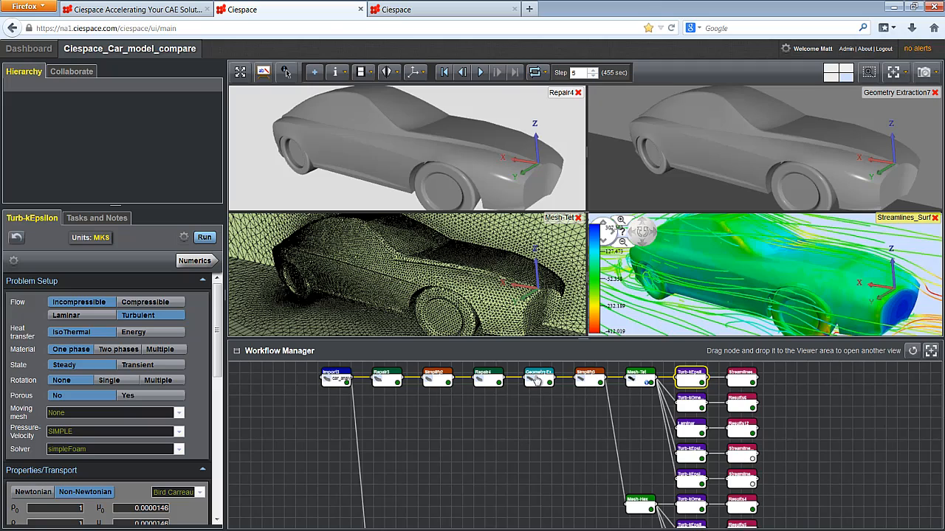
{"action": "right_click", "coordinate": [539, 378]}
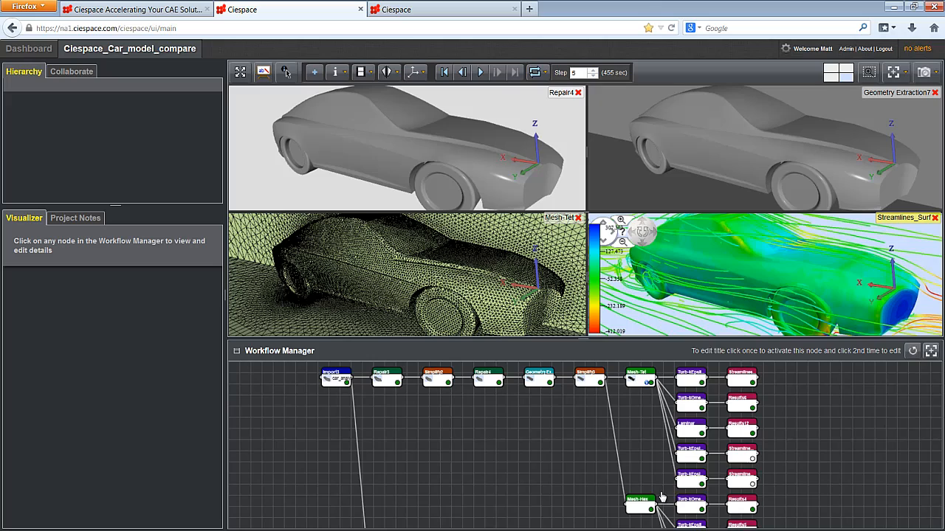
- Show the results node options and the Streamlines_Surf Visualizer settings
{"action": "right_click", "coordinate": [691, 378]}
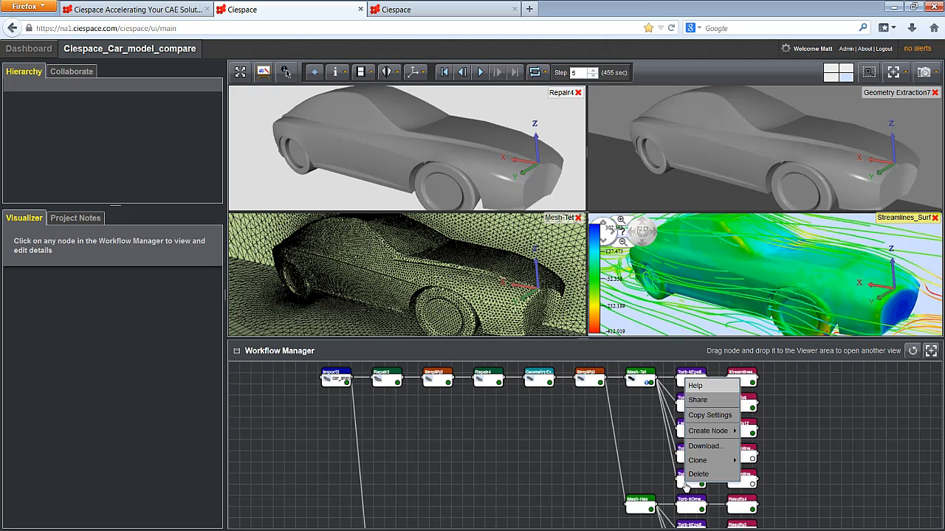
{"action": "mouse_move", "coordinate": [696, 461]}
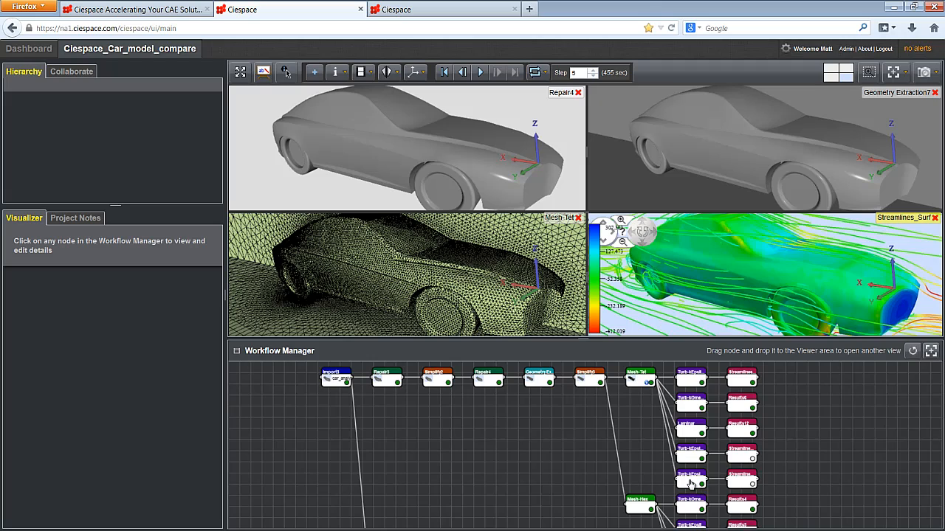
{"action": "left_click", "coordinate": [690, 479]}
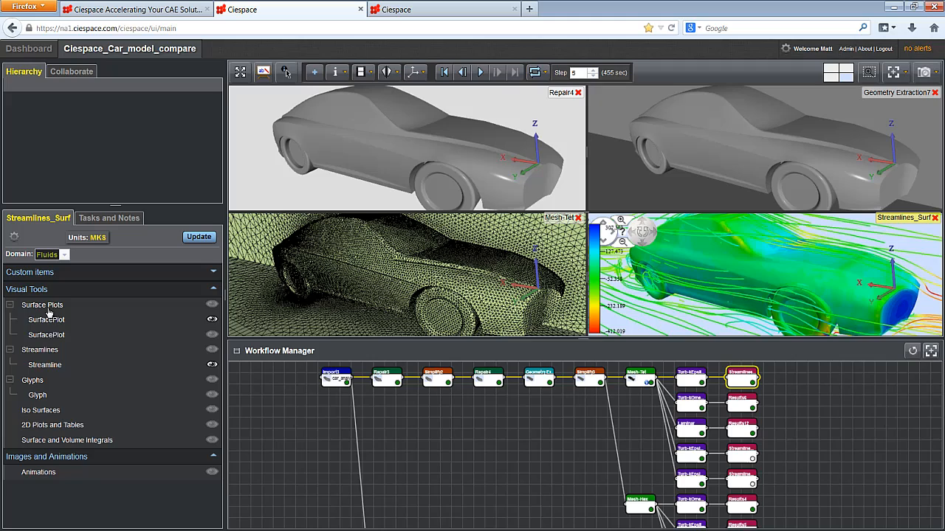
{"action": "mouse_move", "coordinate": [59, 479]}
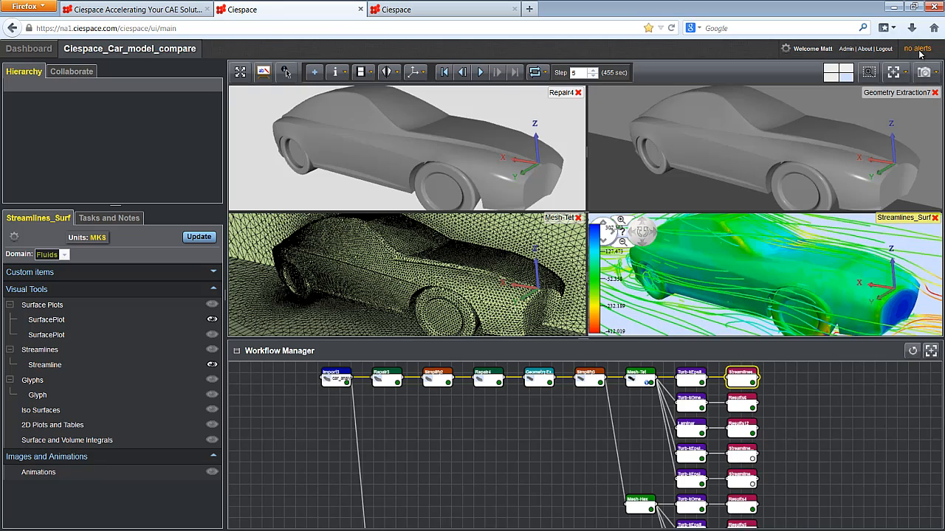
{"action": "mouse_move", "coordinate": [566, 146]}
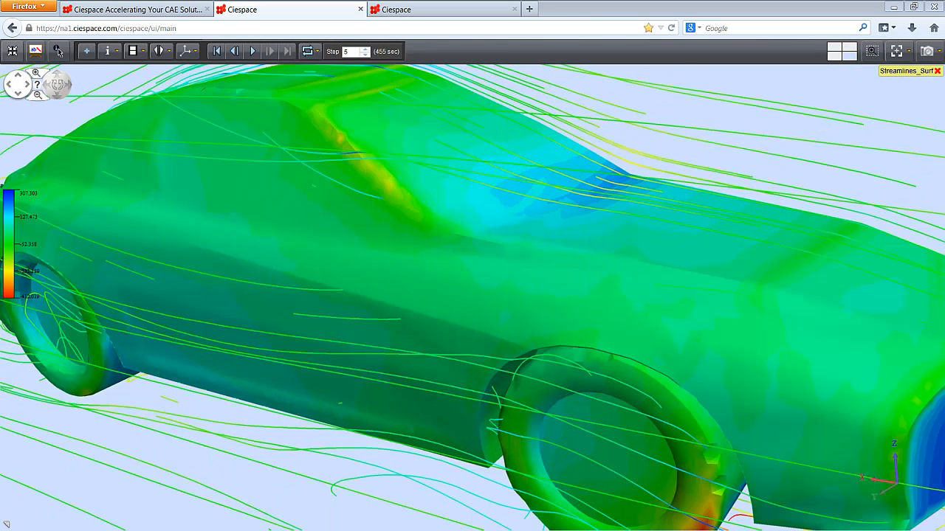
{"action": "mouse_move", "coordinate": [627, 243]}
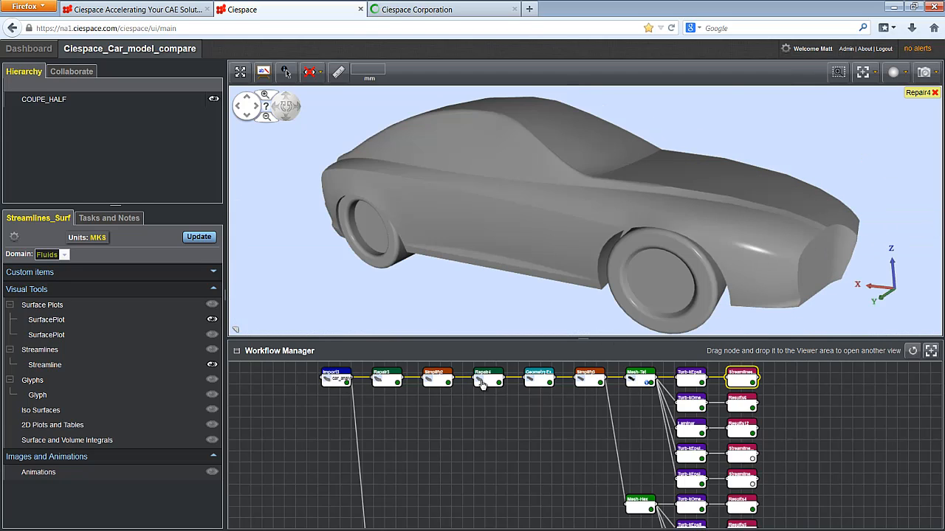
- Create a new task under Repair4's Tasks and Notes, then show the Collaborate contacts
{"action": "left_click", "coordinate": [489, 378]}
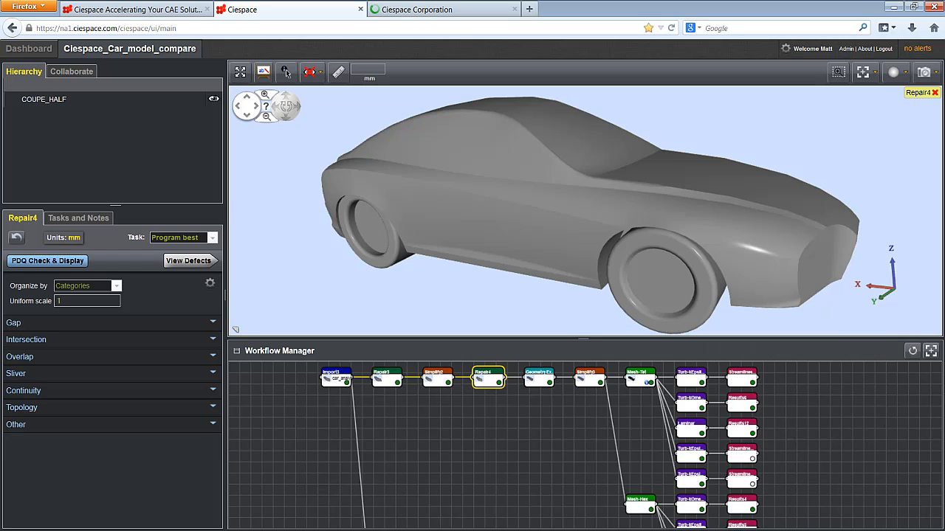
{"action": "mouse_move", "coordinate": [88, 221]}
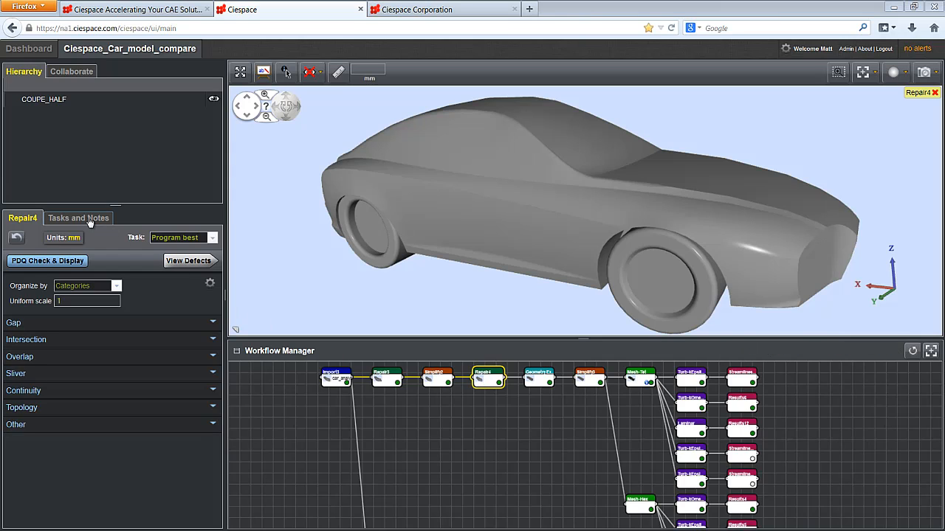
{"action": "left_click", "coordinate": [78, 218]}
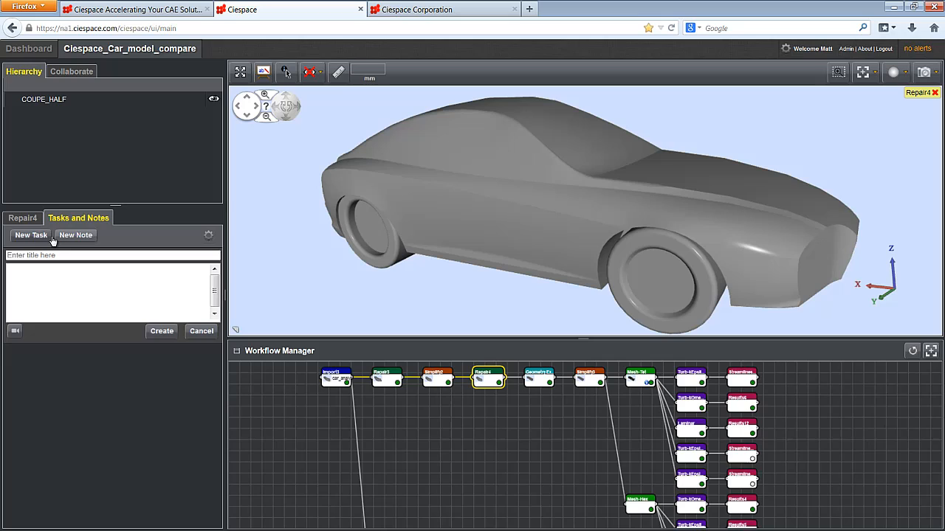
{"action": "left_click", "coordinate": [31, 235]}
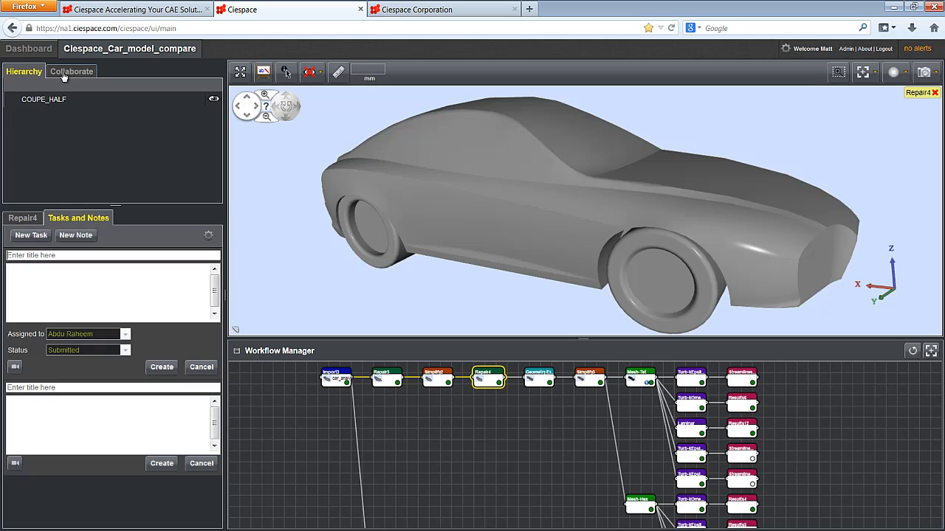
{"action": "left_click", "coordinate": [71, 71]}
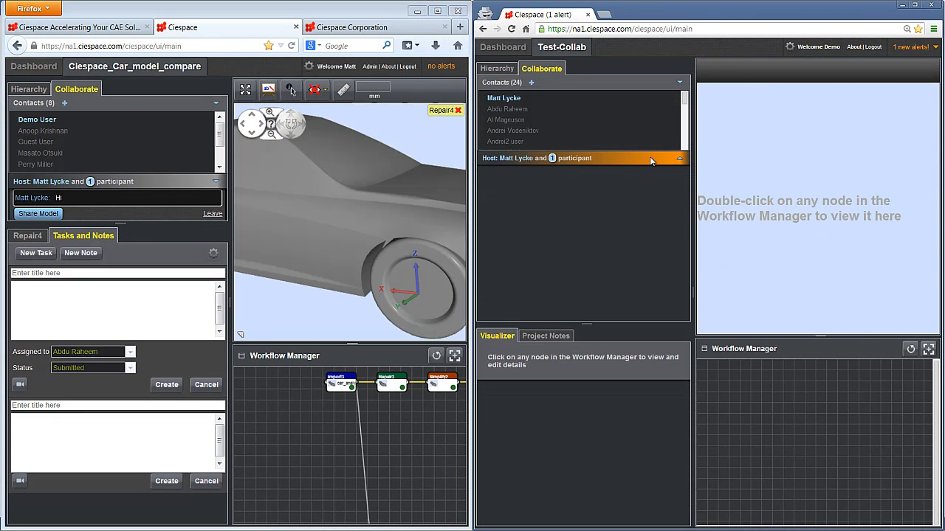
- Join the session as the second user and share the Repair4 model with the participant
{"action": "left_click", "coordinate": [650, 158]}
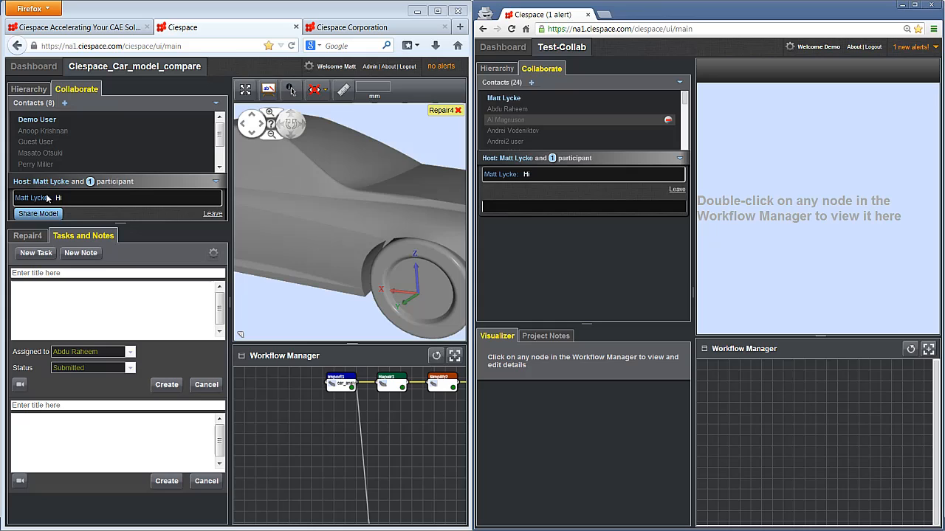
{"action": "left_click", "coordinate": [38, 213]}
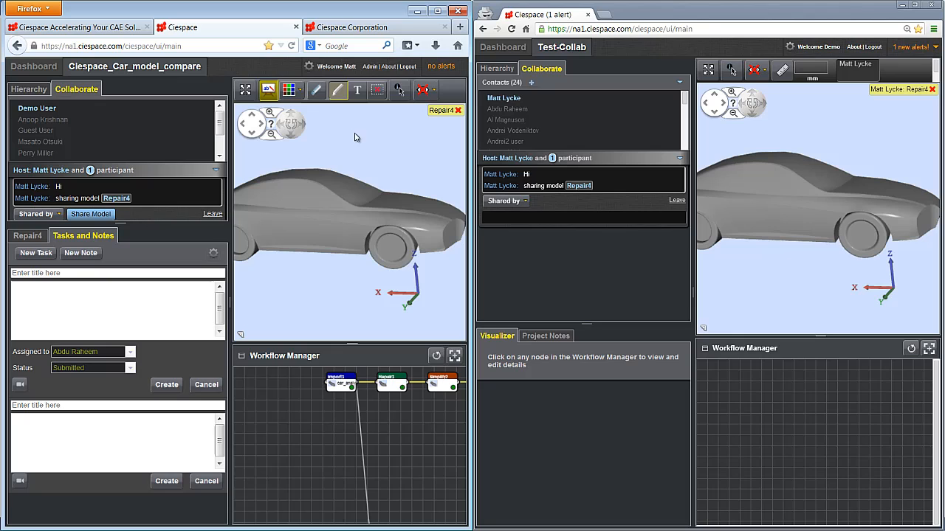
{"action": "left_click_drag", "start_coordinate": [377, 222], "coordinate": [387, 277]}
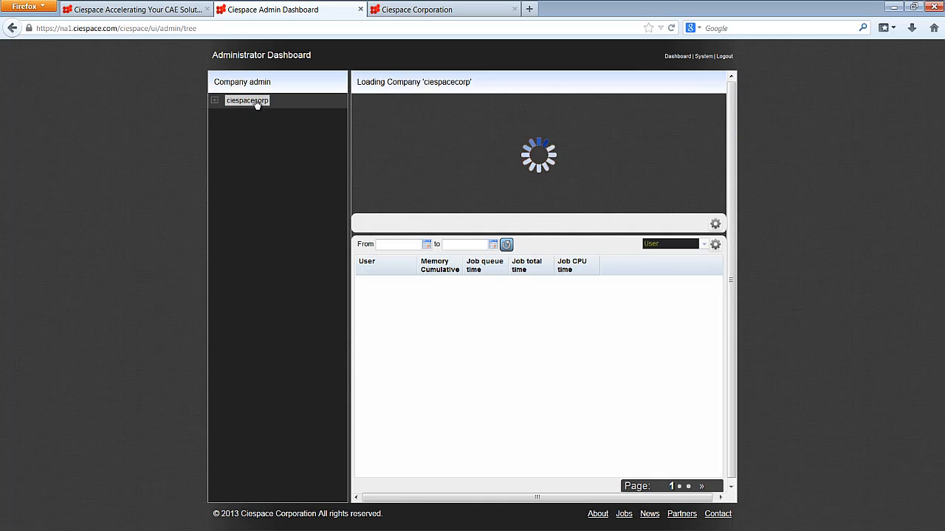
- Load ciespacecorp statistics grouped by project and ordered by job CPU time, then return to the website
{"action": "left_click", "coordinate": [248, 100]}
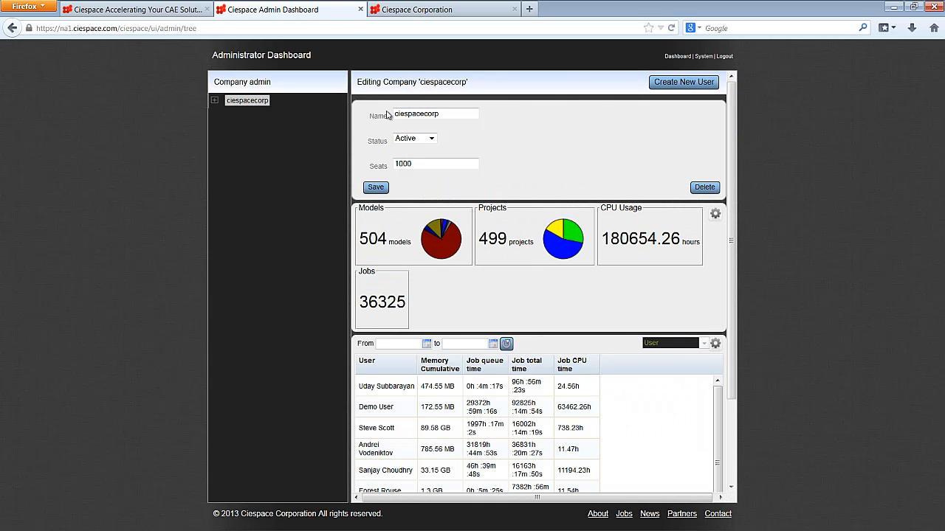
{"action": "mouse_move", "coordinate": [443, 236]}
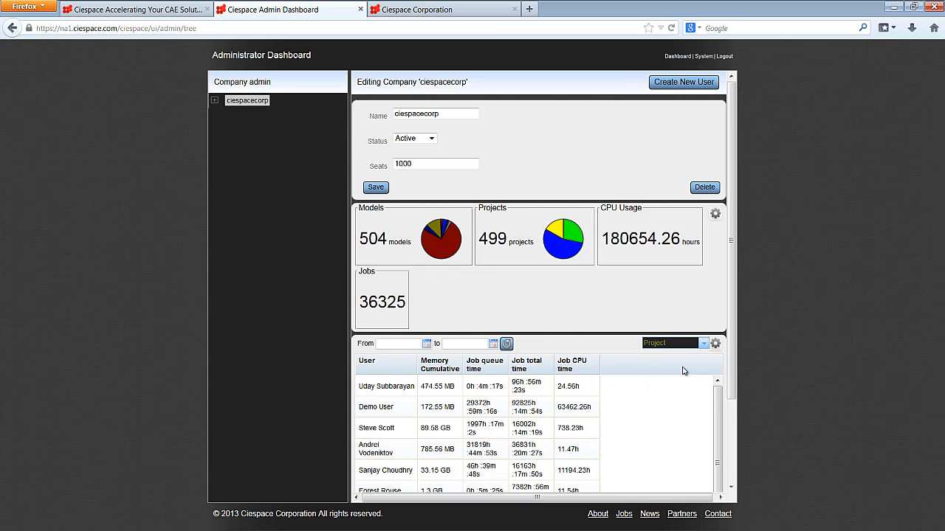
{"action": "left_click", "coordinate": [634, 365]}
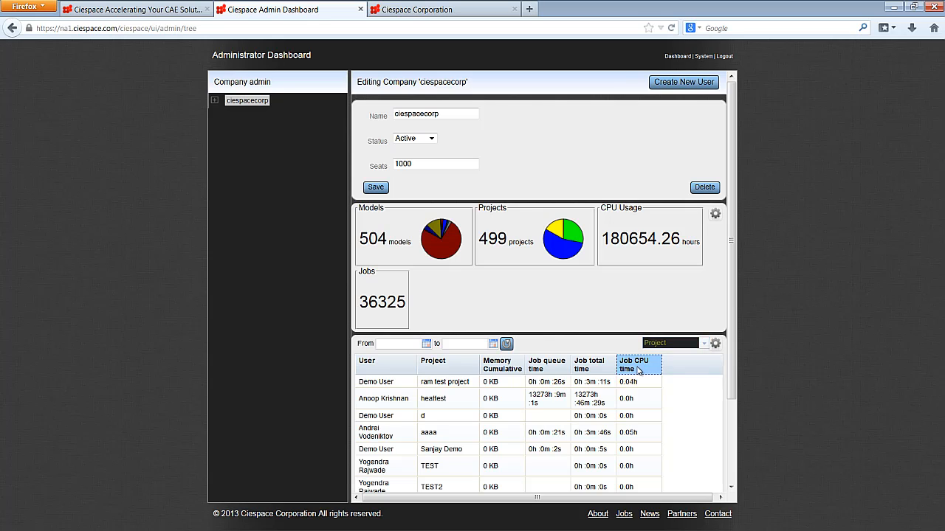
{"action": "left_click", "coordinate": [634, 365]}
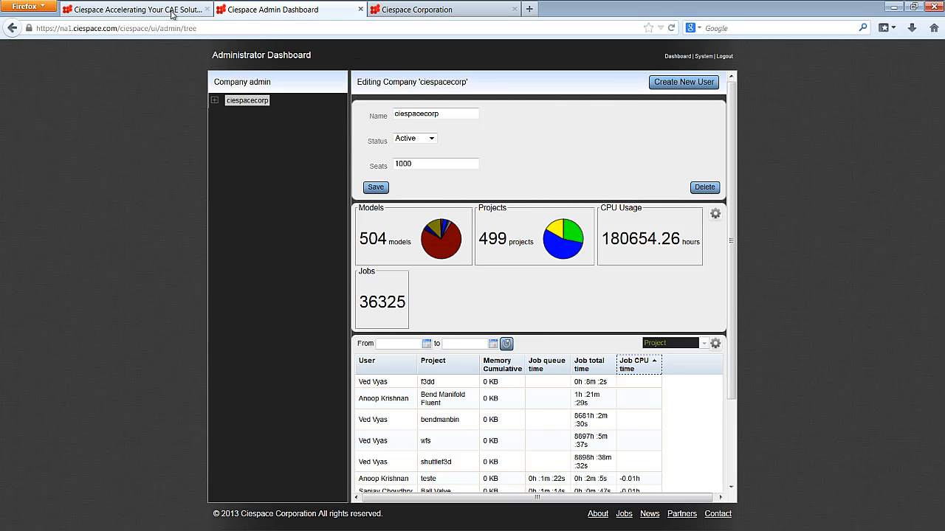
{"action": "left_click", "coordinate": [133, 9]}
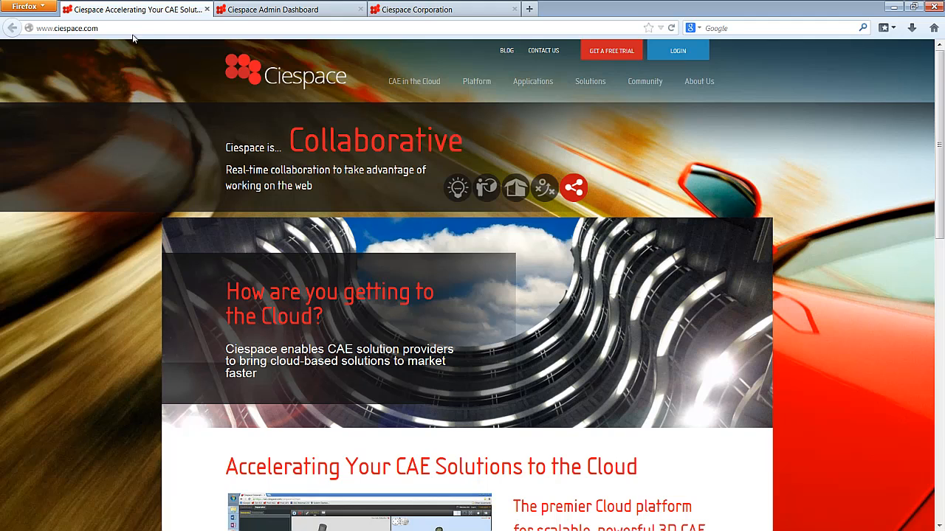
{"action": "left_click", "coordinate": [66, 28]}
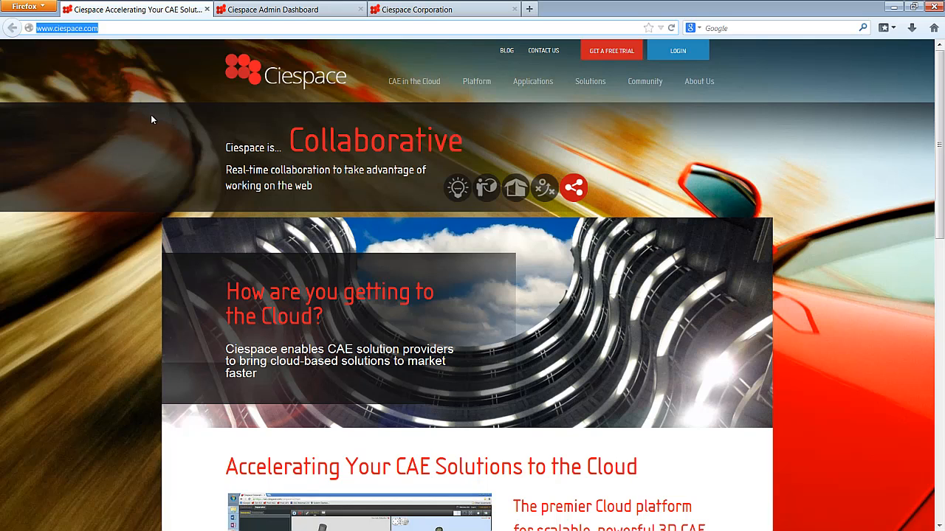
{"action": "mouse_move", "coordinate": [187, 212]}
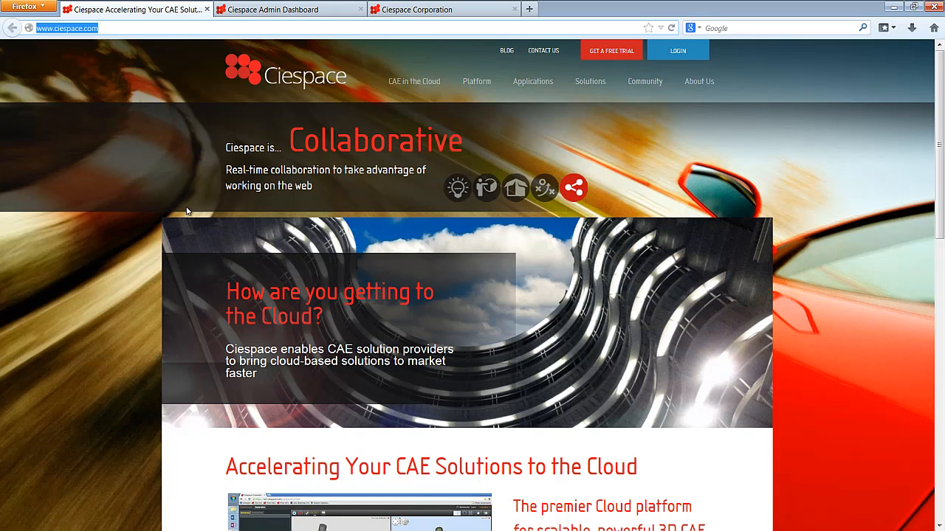